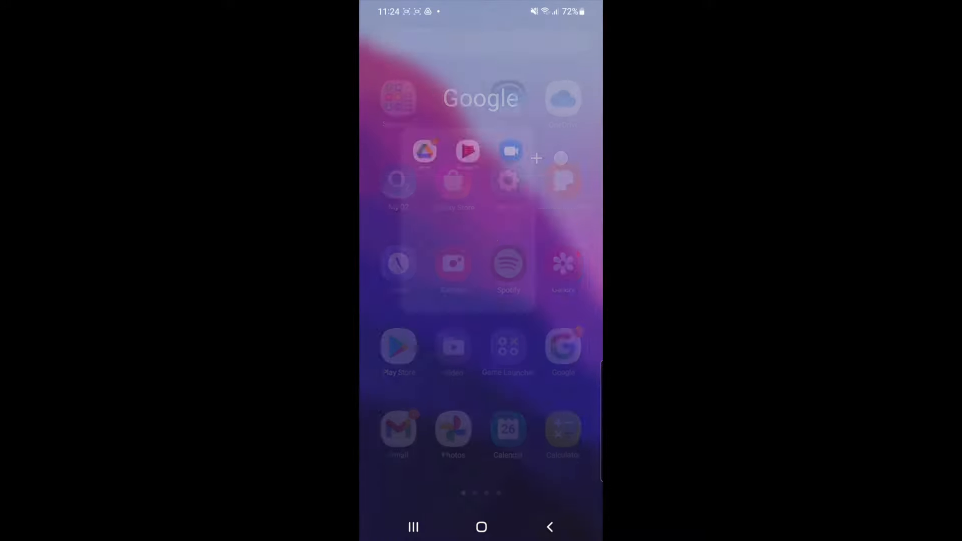
Step: Launch Google Drive from the home-screen folder and show the My Drive file list
click(424, 151)
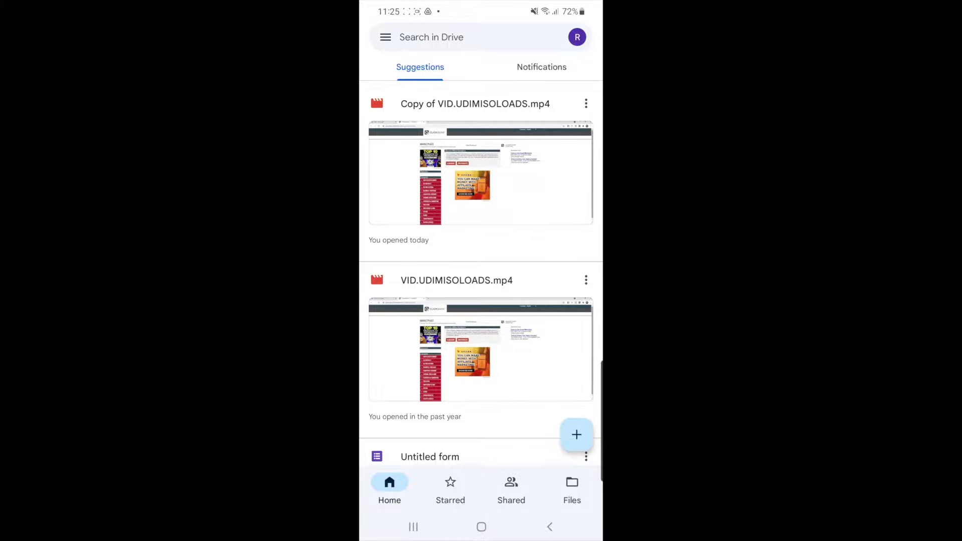
click(571, 485)
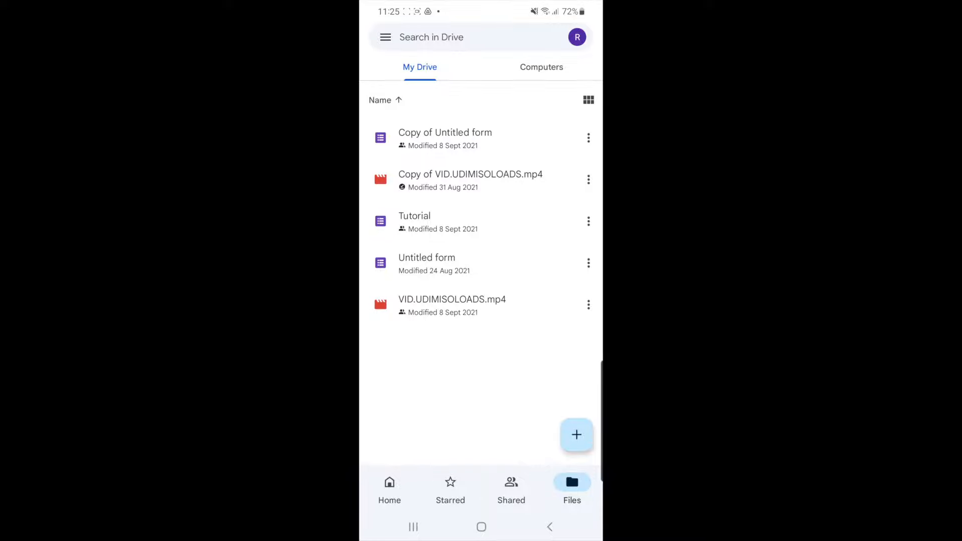
Step: Show the actions menu for 'Copy of Untitled form' in My Drive
click(588, 137)
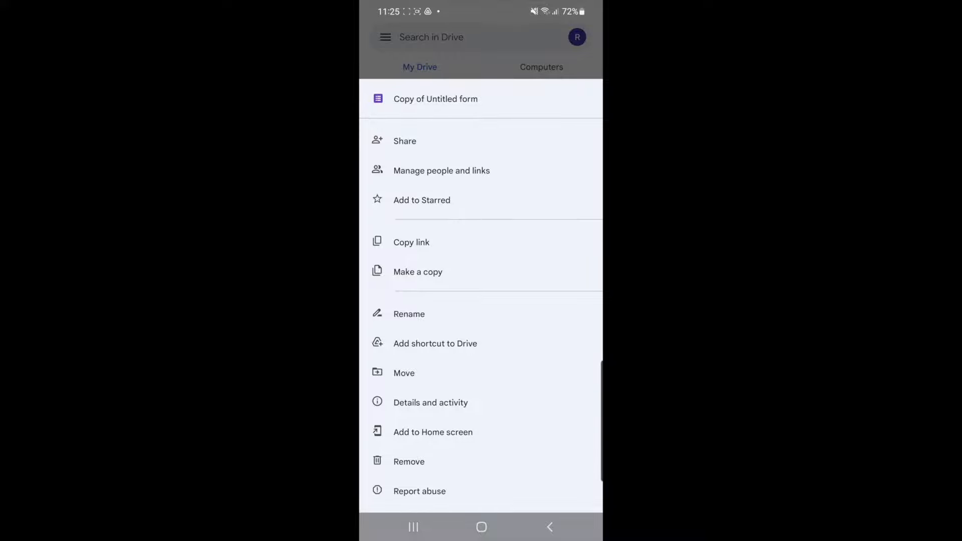
Step: Remove 'Copy of Untitled form' and confirm moving it to the Bin
click(409, 462)
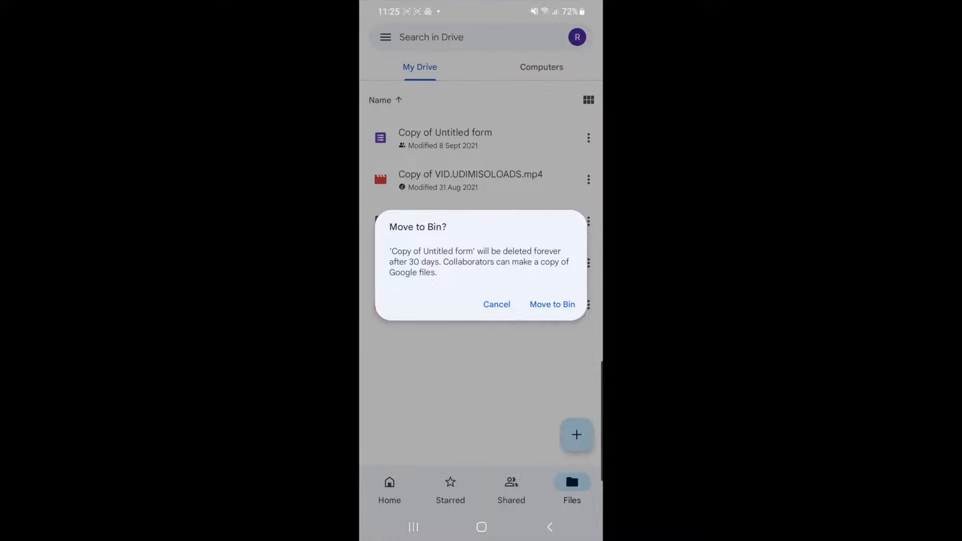
click(552, 304)
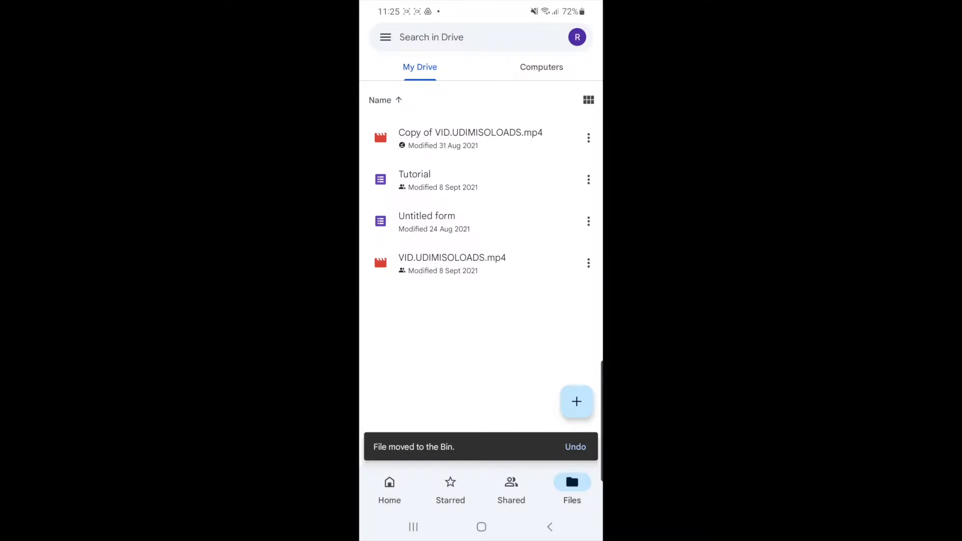